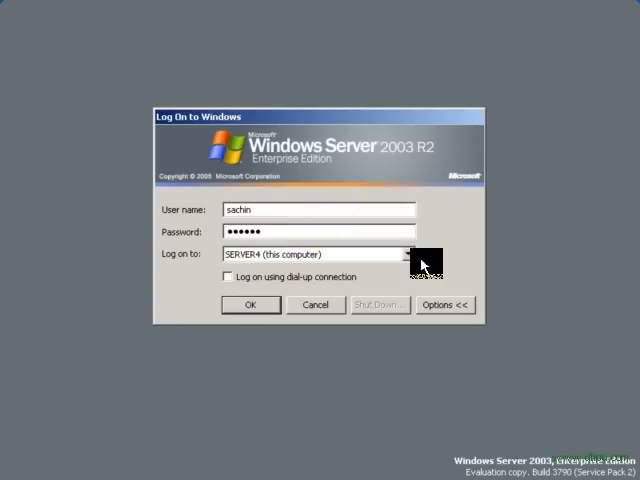
Attempt logon as sachin to the PETERCRYS domain and dismiss the SID trust error
left_click(406, 254)
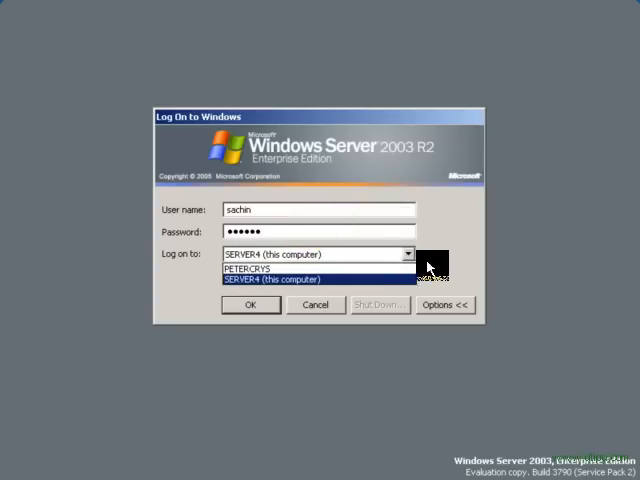
left_click(252, 268)
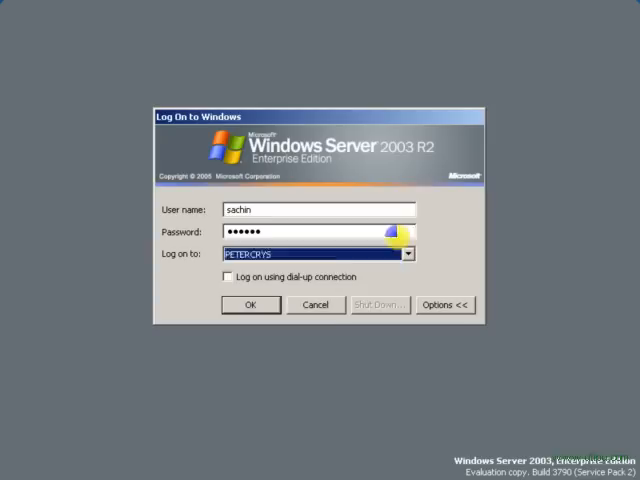
left_click(250, 304)
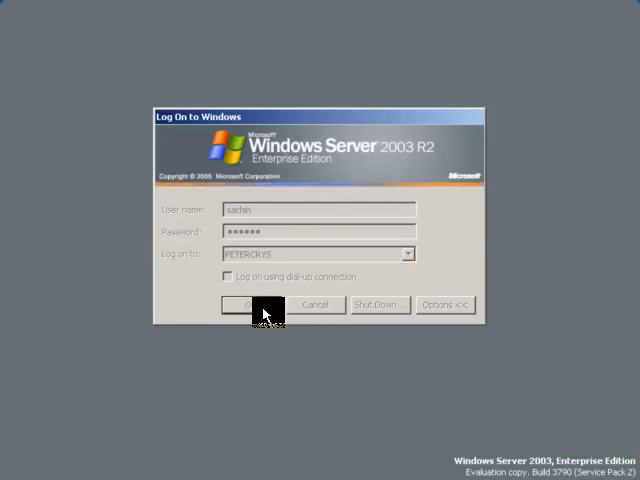
left_click(268, 304)
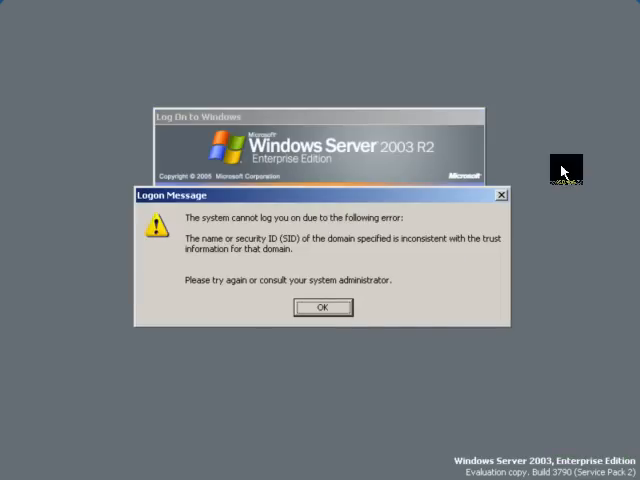
mouse_move(144, 252)
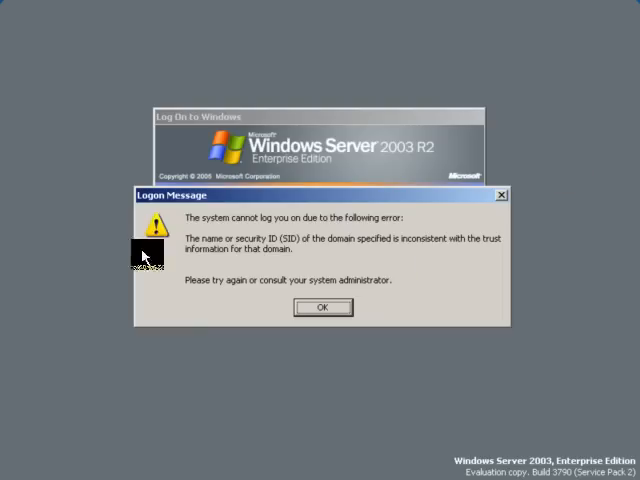
mouse_move(270, 250)
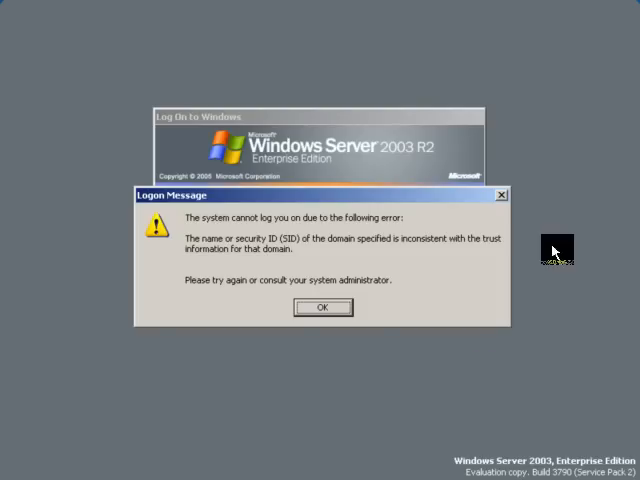
left_click(322, 308)
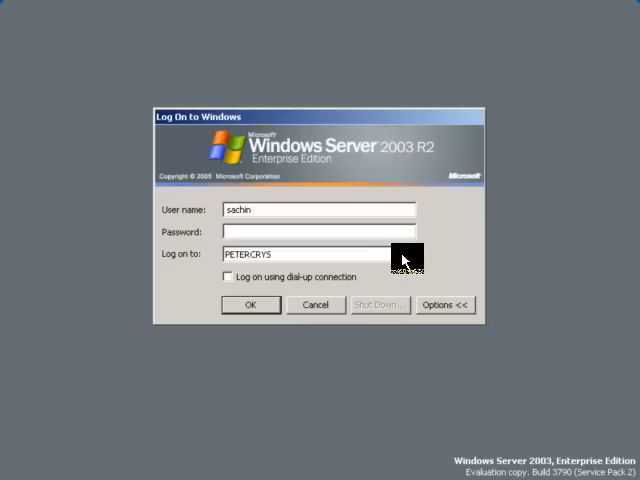
Log on locally to SERVER4 as administrator and reach the desktop
left_click(408, 252)
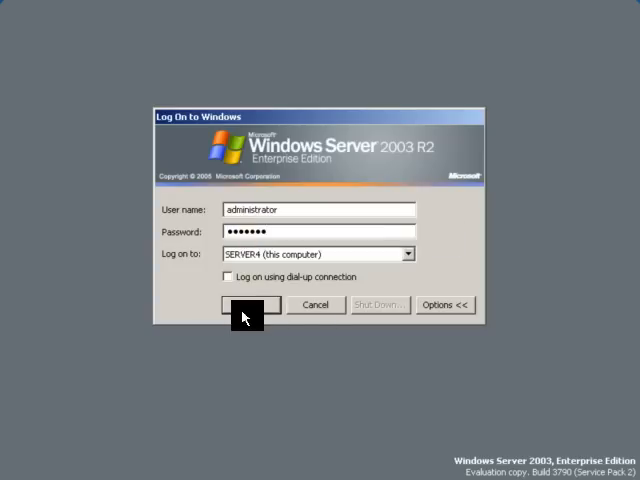
left_click(252, 304)
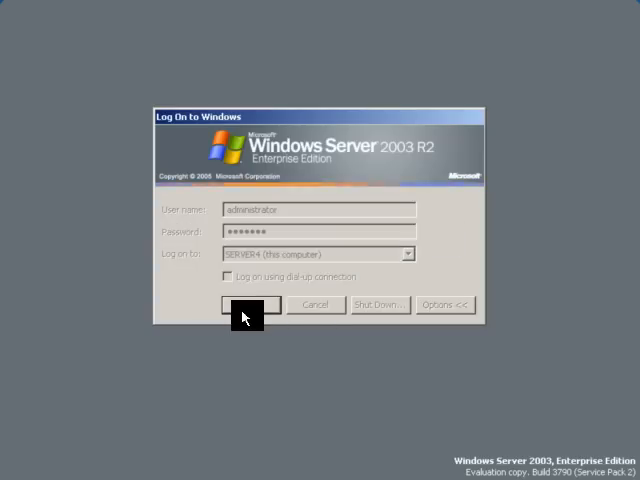
left_click(248, 304)
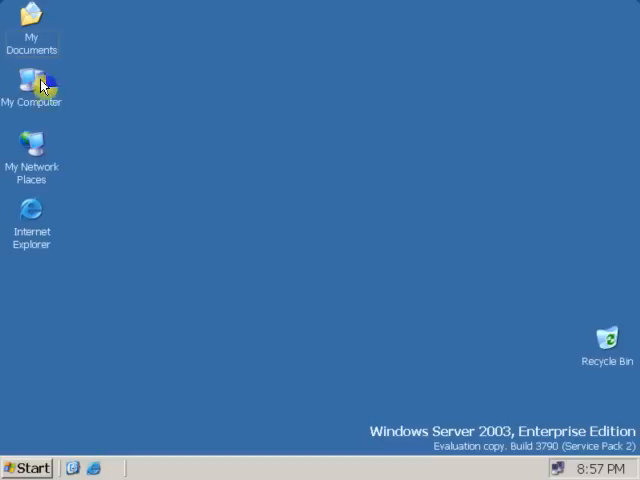
Switch SERVER4 from the domain to the WORK workgroup in Computer Name Changes
right_click(32, 88)
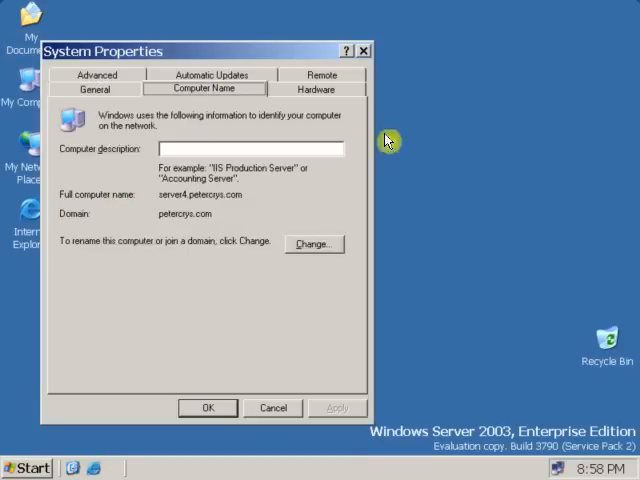
left_click(312, 244)
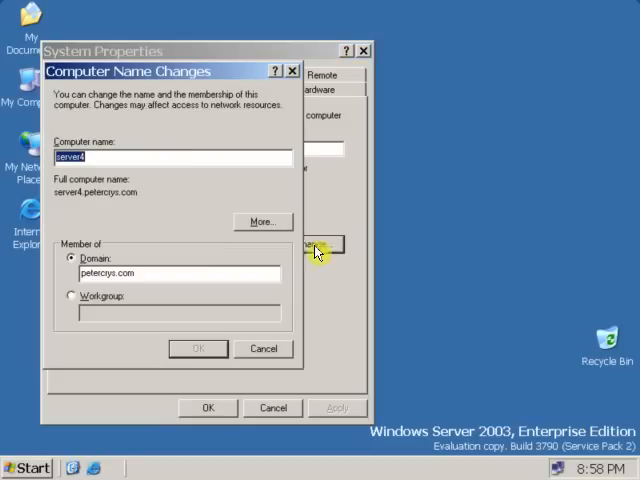
left_click(72, 296)
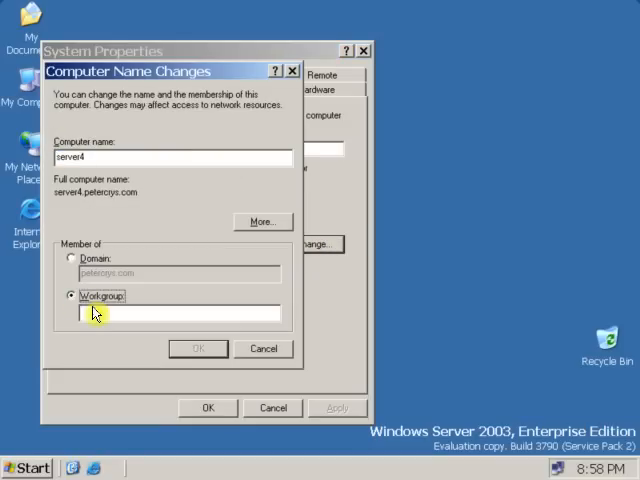
left_click(96, 312)
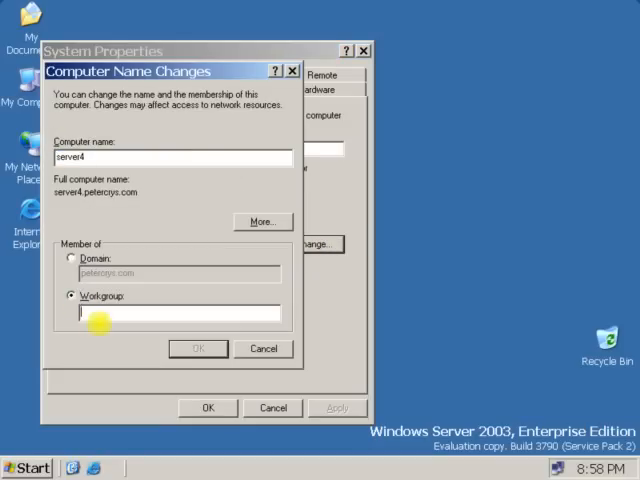
type("WORK")
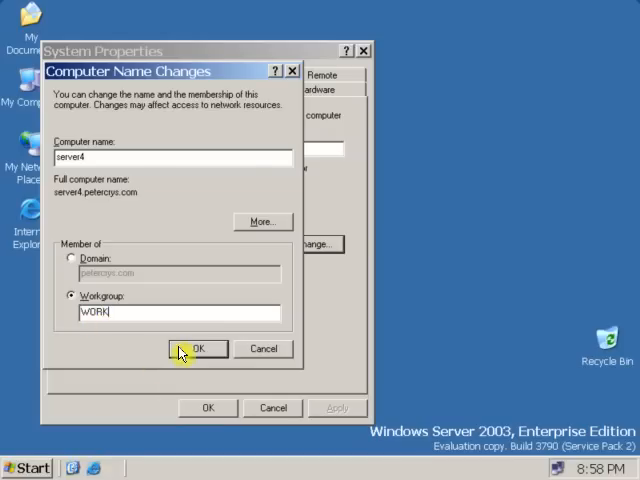
left_click(198, 348)
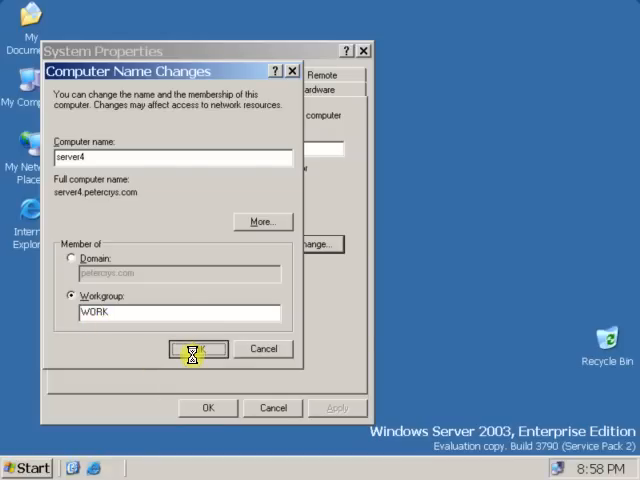
left_click(196, 348)
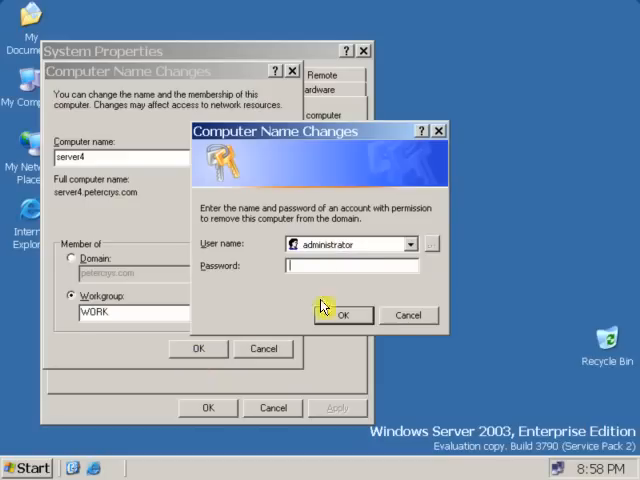
Supply the admin password to leave the domain and acknowledge the WORK welcome
type("•")
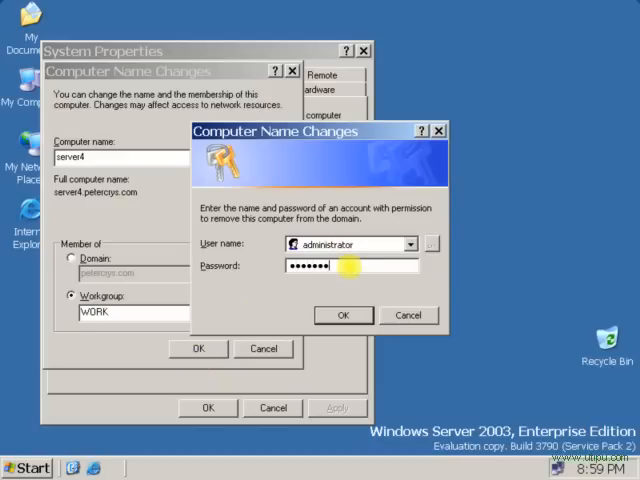
left_click(342, 316)
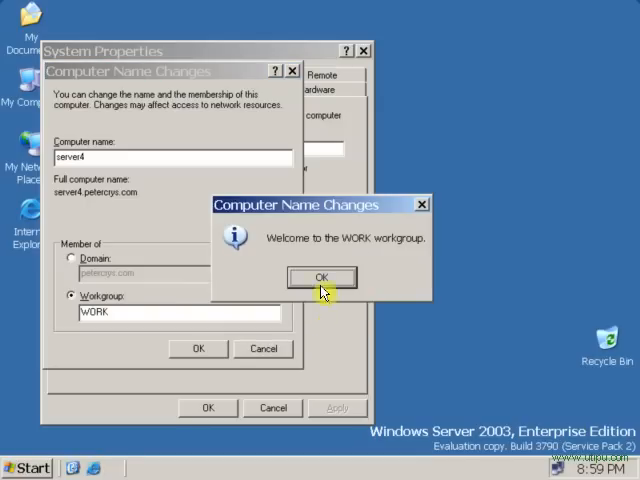
left_click(320, 276)
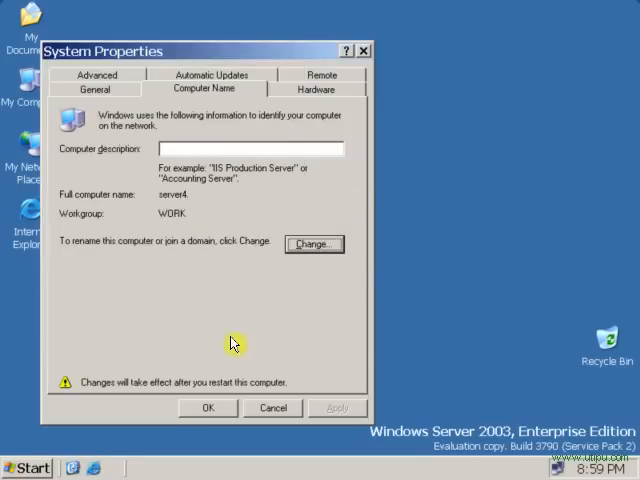
left_click(208, 408)
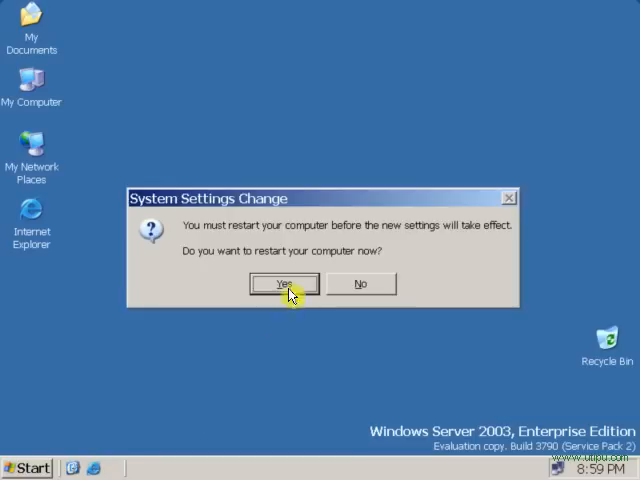
left_click(284, 284)
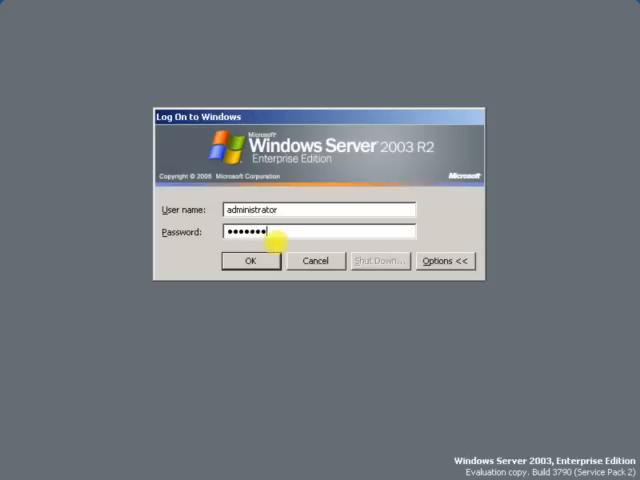
left_click(250, 260)
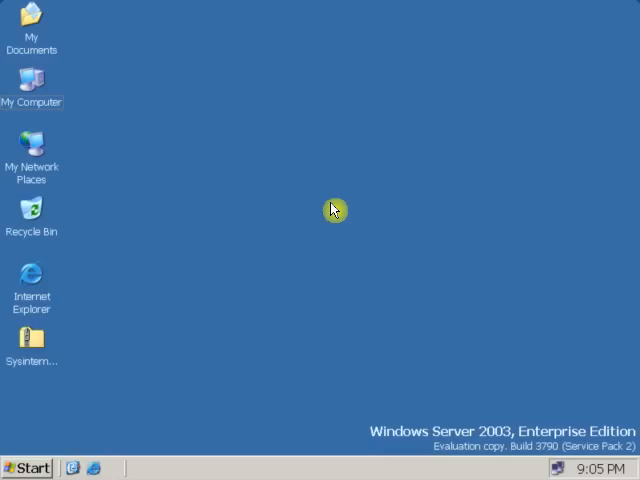
mouse_move(364, 200)
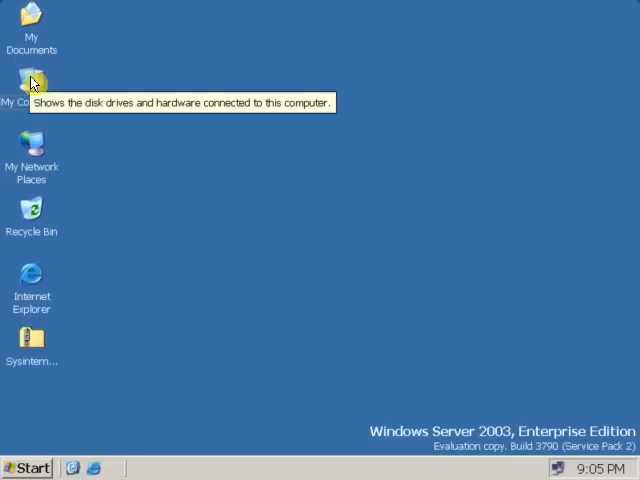
mouse_move(68, 438)
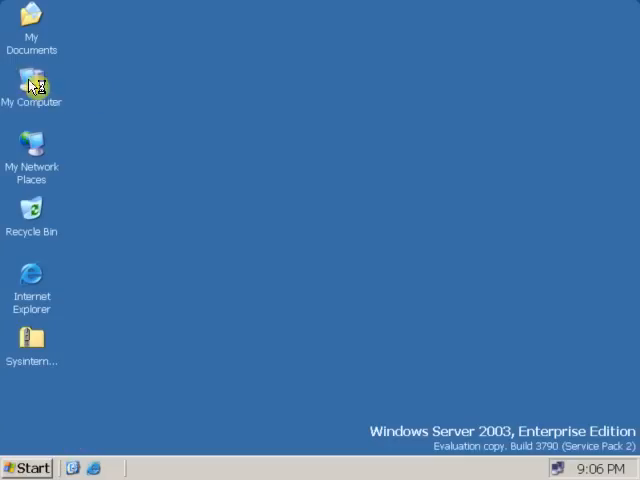
Explore the CD to SUPPORT > TOOLS > DEPLOY.CAB, copy its tools to the desktop, close the window
right_click(36, 196)
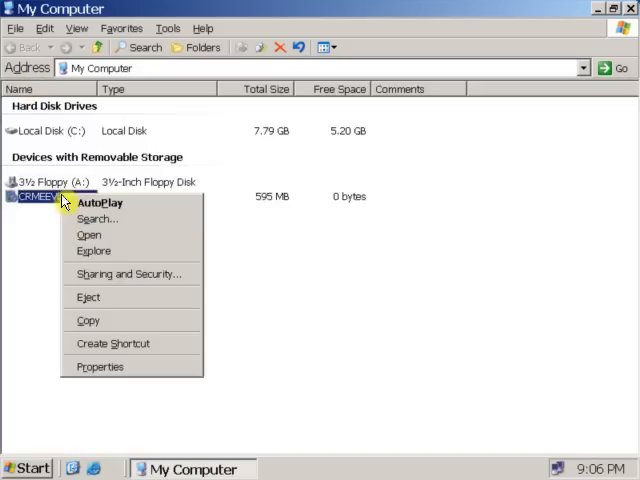
left_click(96, 260)
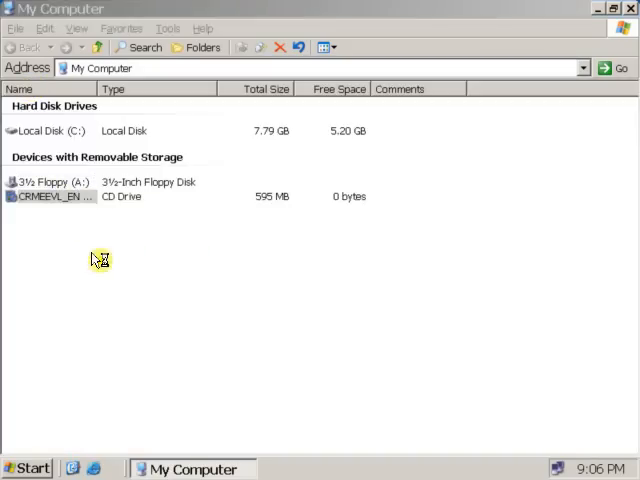
double_click(56, 196)
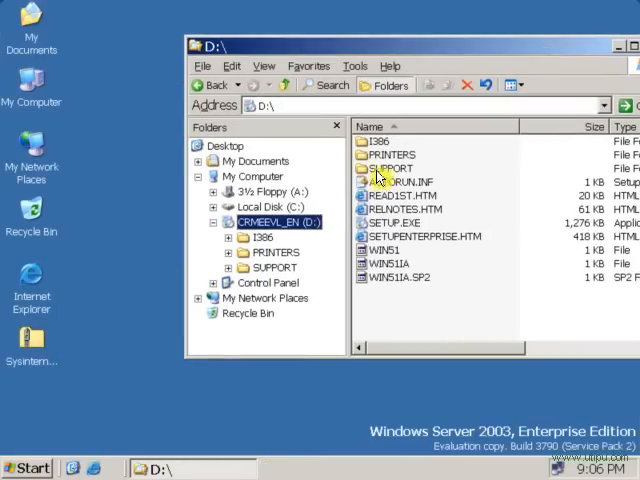
double_click(392, 168)
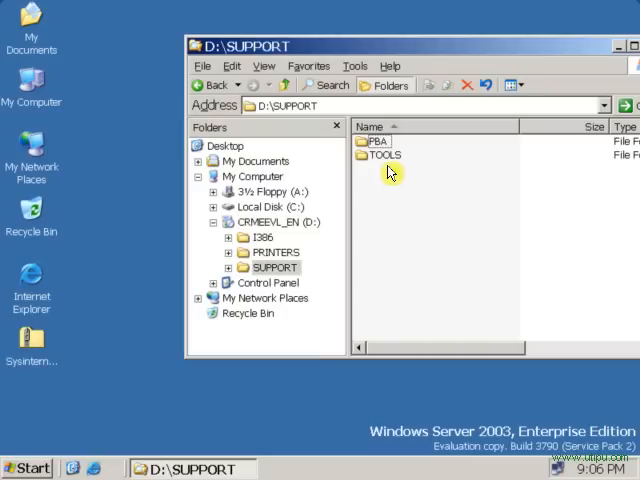
double_click(386, 156)
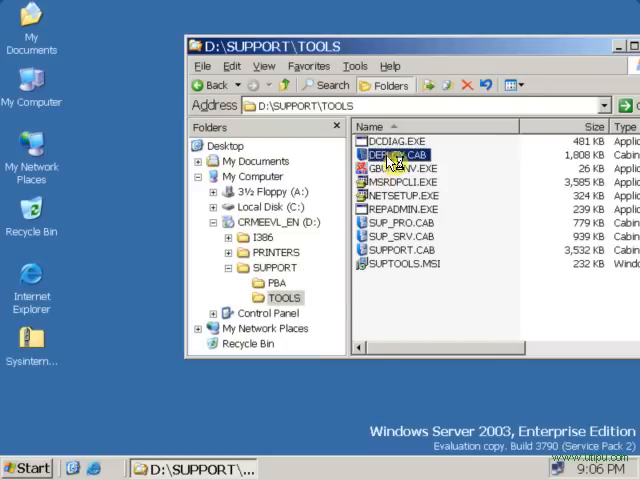
double_click(396, 154)
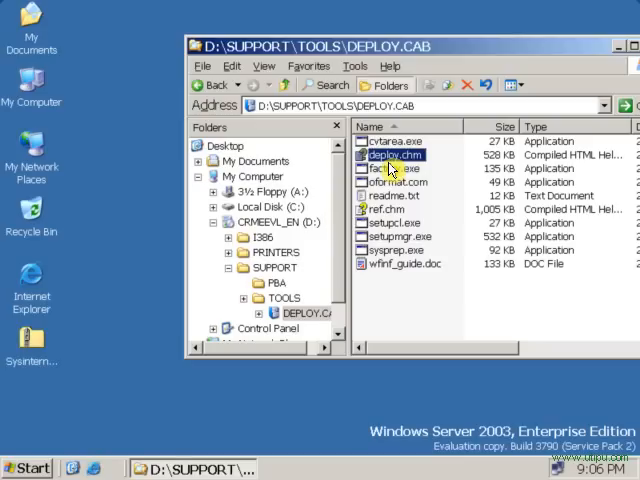
mouse_move(448, 296)
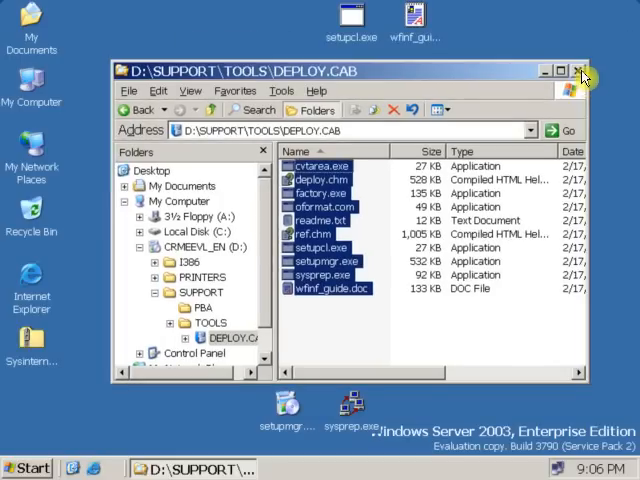
left_click(578, 72)
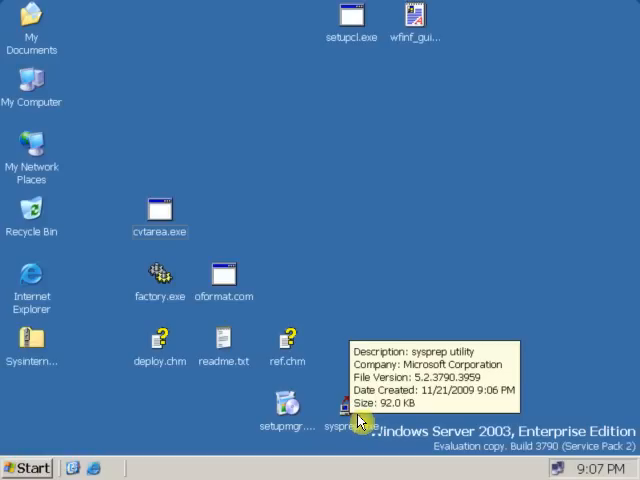
mouse_move(518, 292)
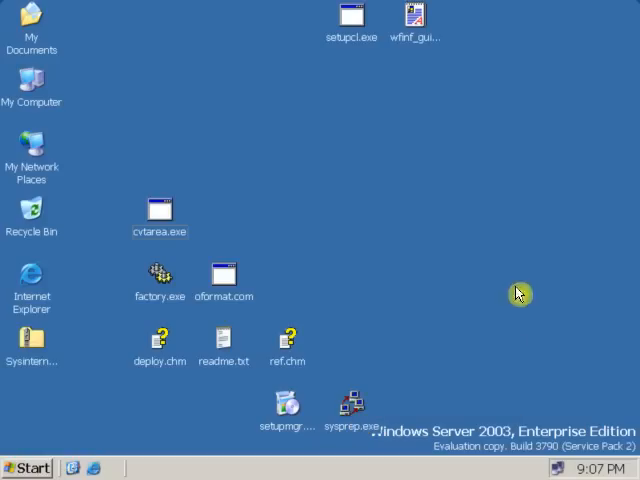
Launch sysprep.exe past its warning and tick 'Don't reset grace period for activation'
left_click(350, 404)
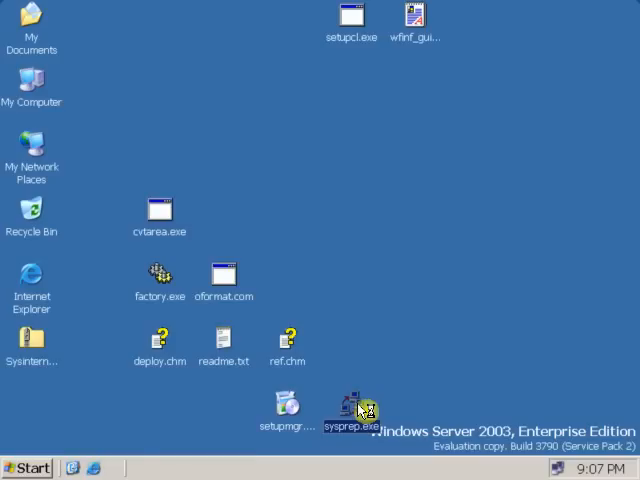
double_click(352, 410)
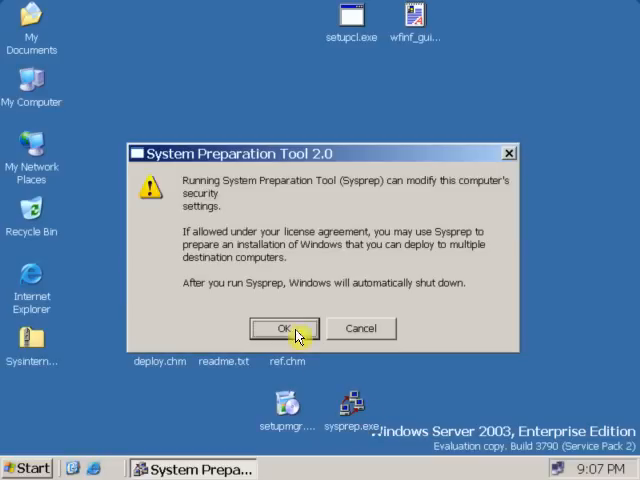
left_click(284, 328)
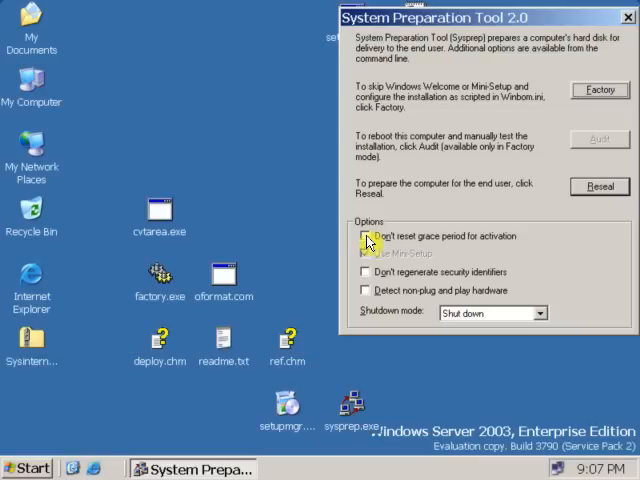
left_click(366, 236)
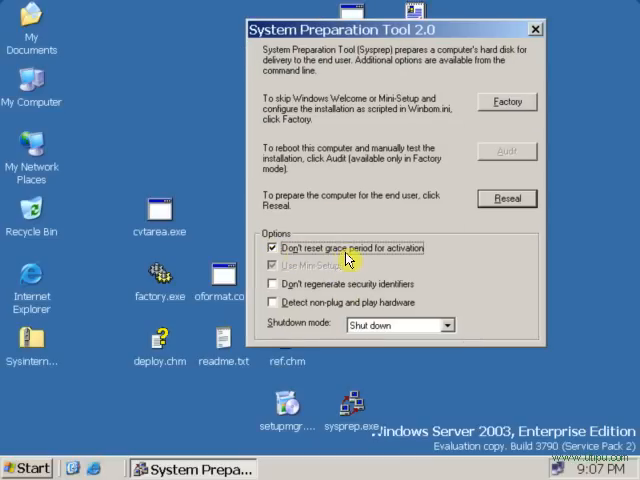
mouse_move(444, 258)
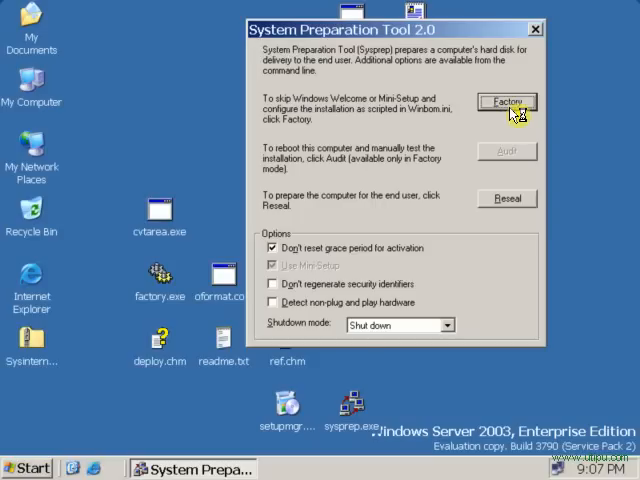
Run sysprep in Factory mode and log back on as administrator after the restart
left_click(508, 100)
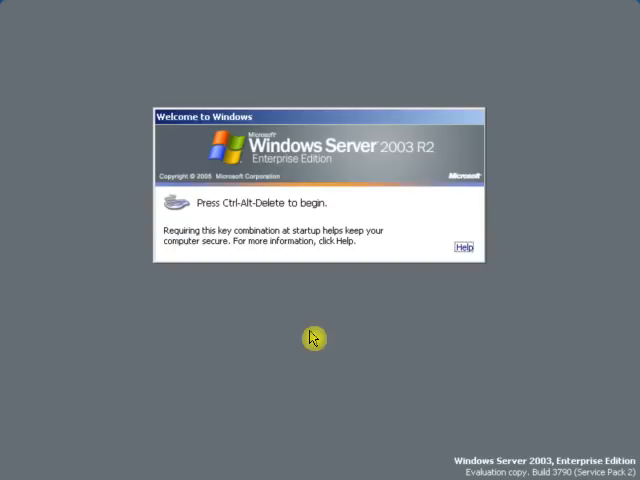
key("ctrl+alt+delete")
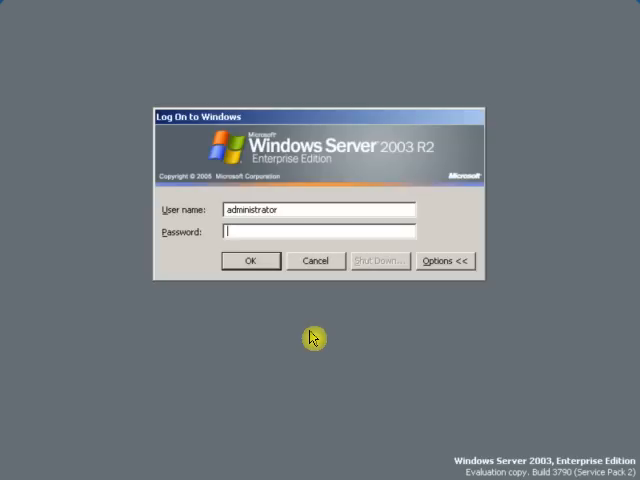
type("password")
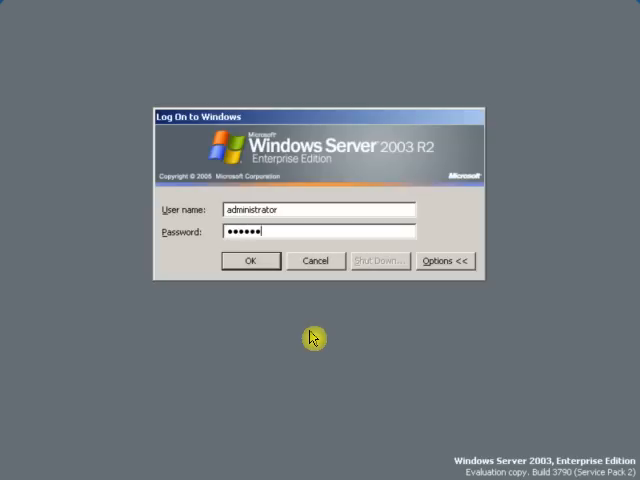
left_click(250, 260)
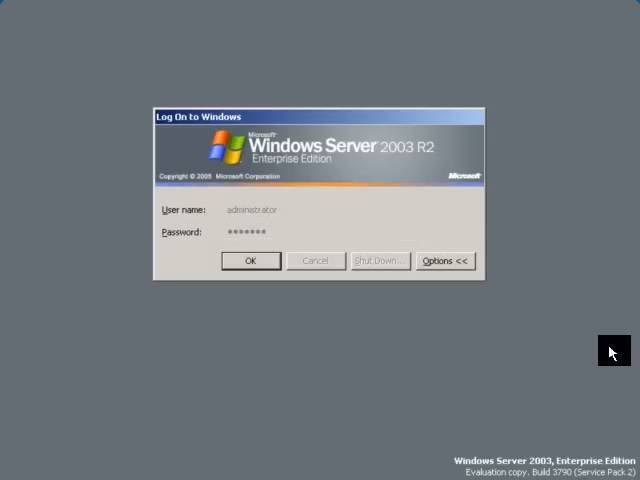
left_click(248, 260)
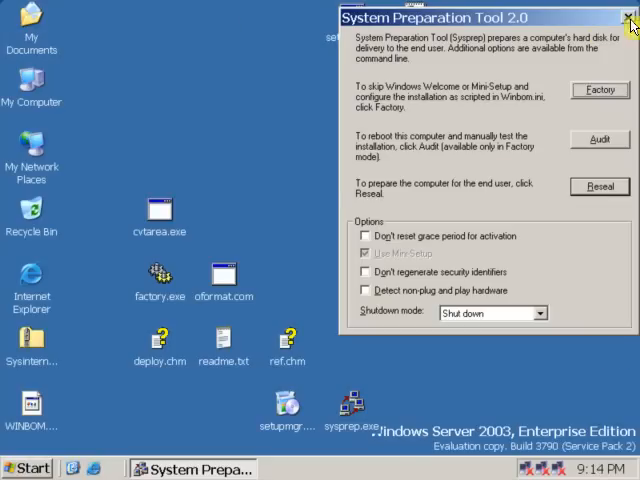
Close the System Preparation Tool and bring up options for Network Connections
left_click(628, 16)
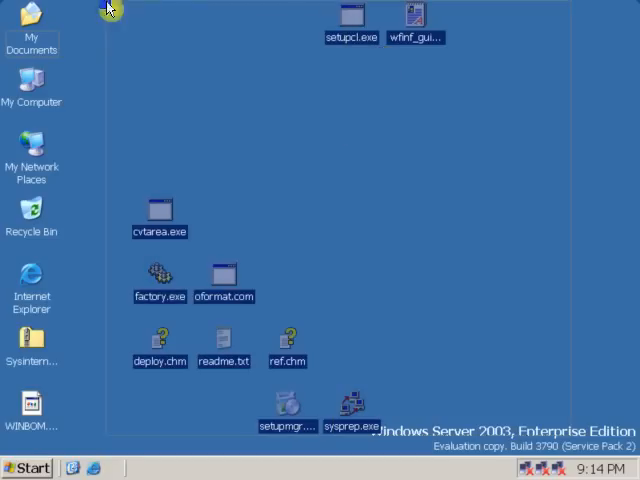
mouse_move(418, 218)
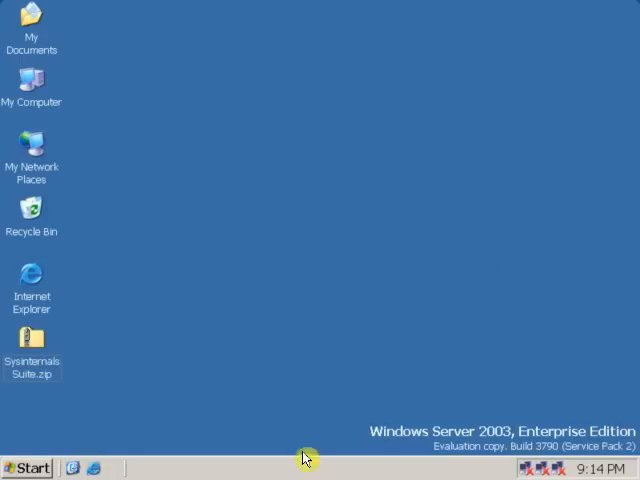
right_click(32, 150)
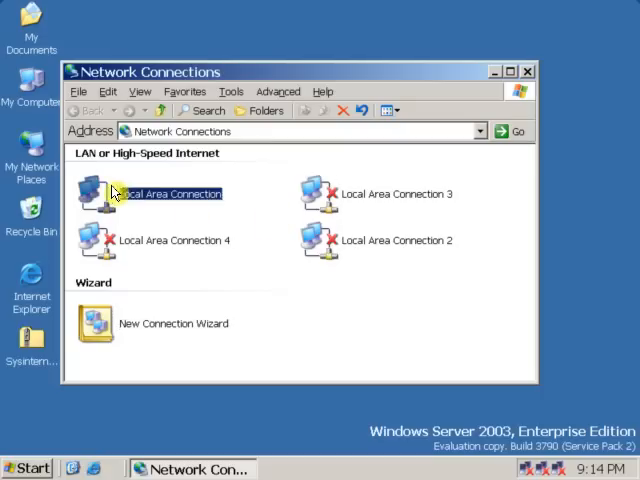
Give the local area connection static IP 192.168.0.54 with mask 255.255.255.0
double_click(176, 192)
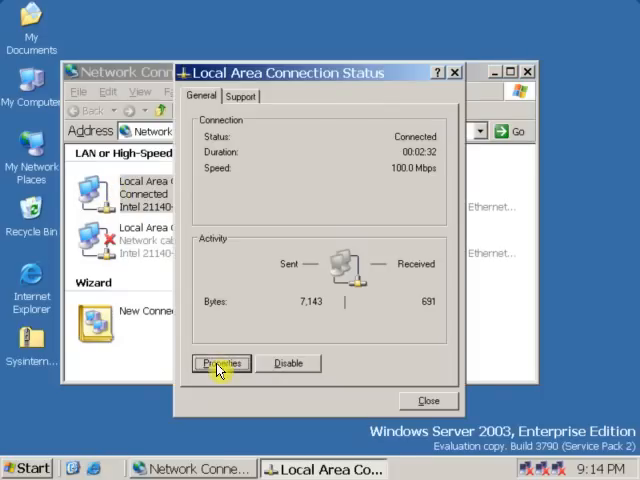
left_click(220, 364)
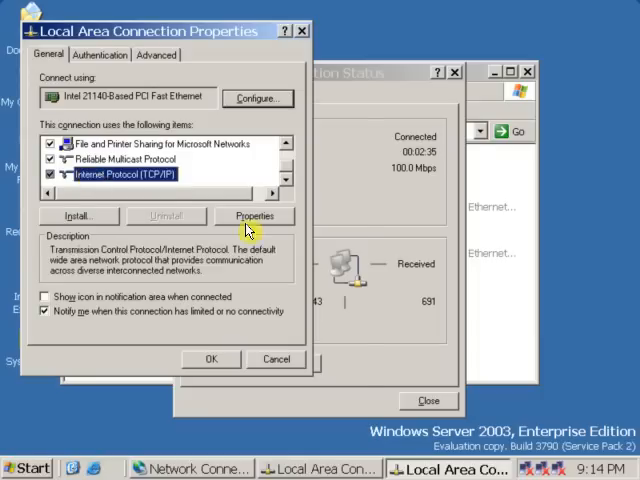
left_click(254, 216)
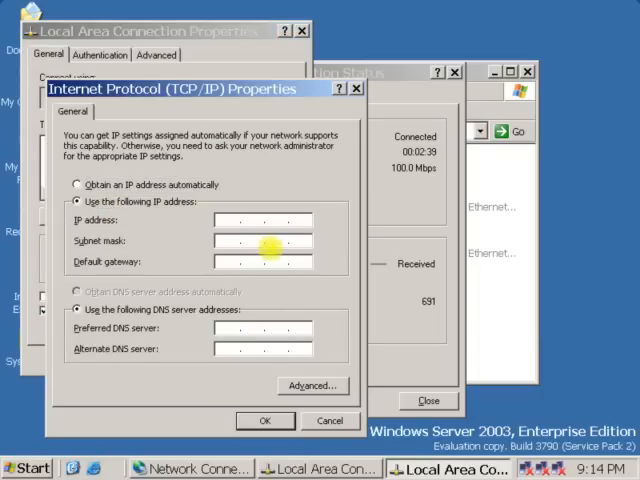
type("192 . . .")
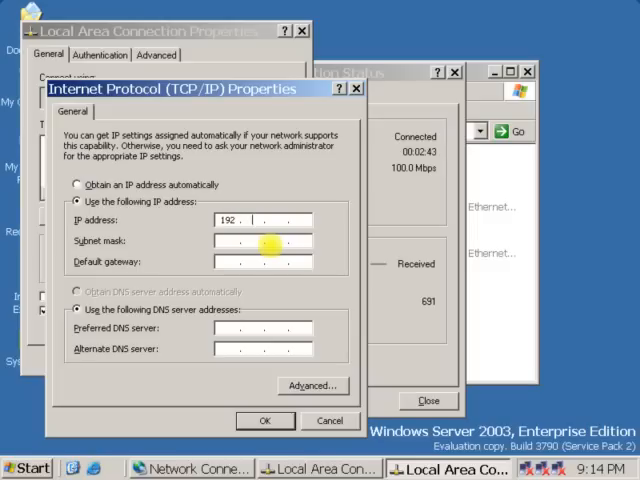
type("168")
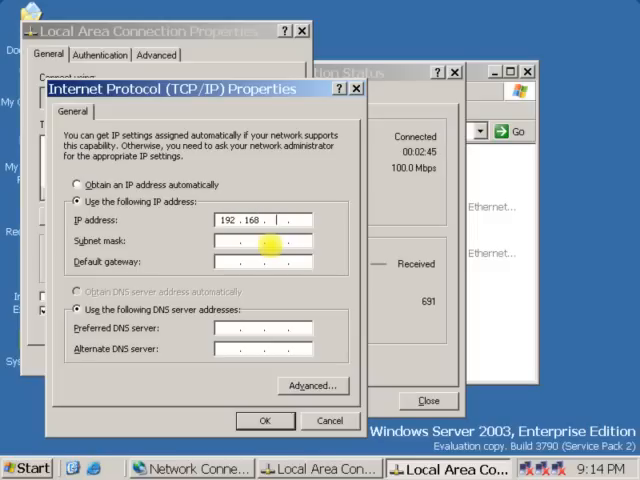
type("0")
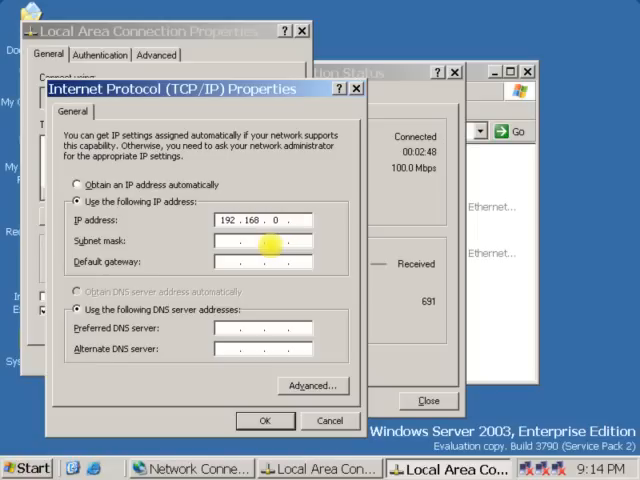
type("255.255.255.0")
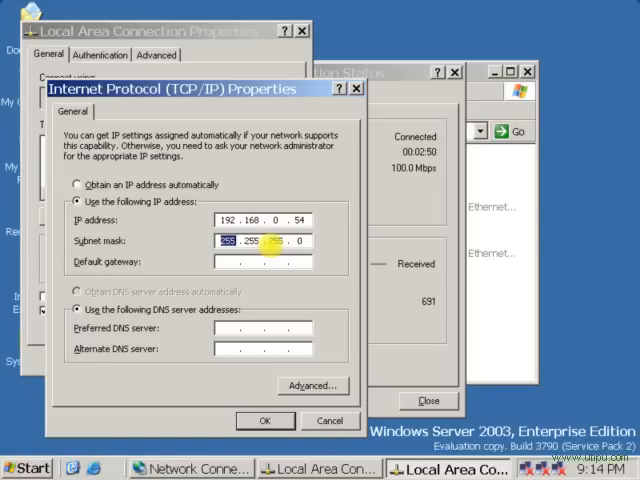
left_click(264, 420)
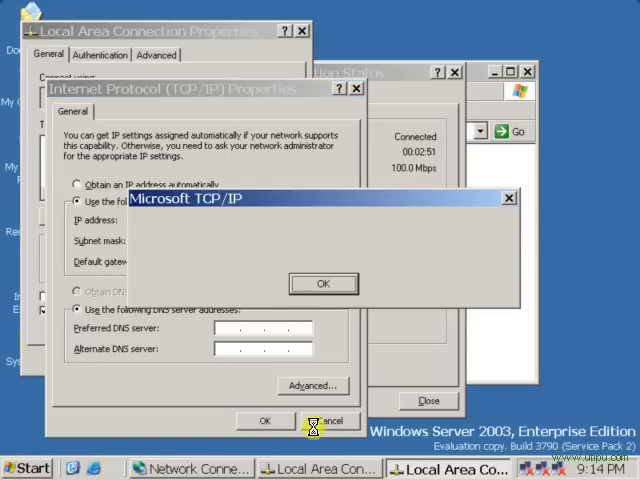
left_click(322, 284)
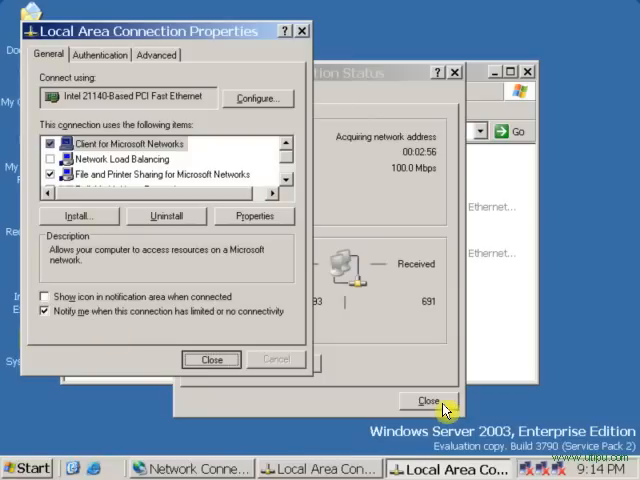
Close the connection's properties and status windows, leaving Network Connections
left_click(212, 360)
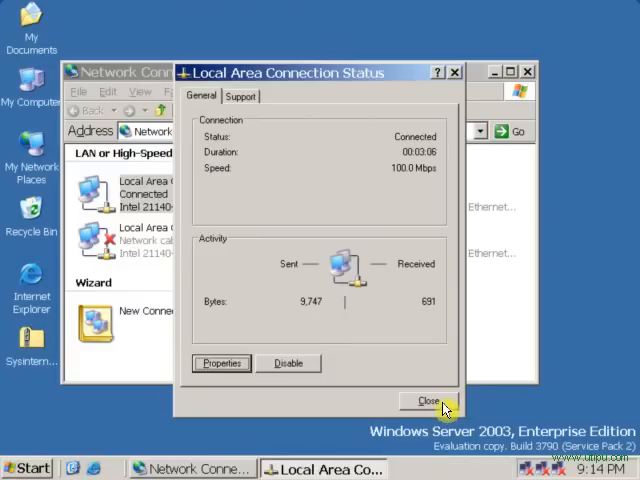
left_click(428, 400)
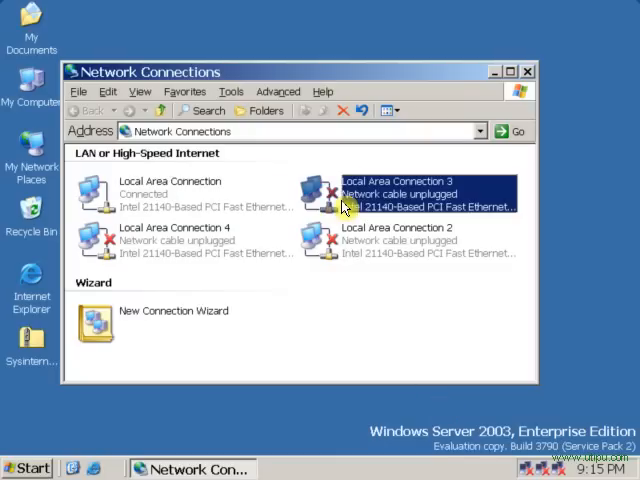
left_click(410, 240)
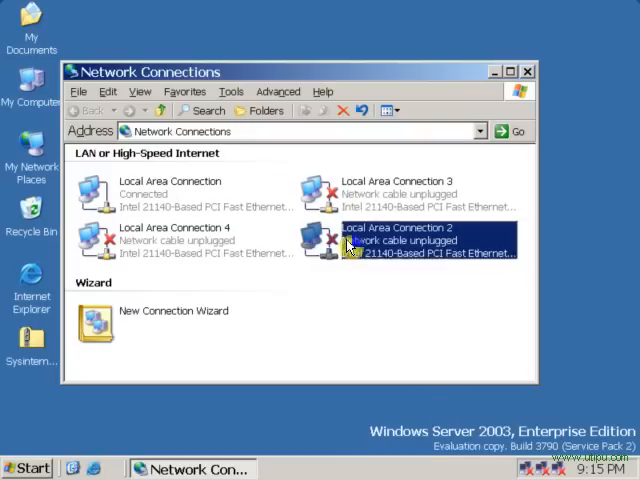
mouse_move(98, 264)
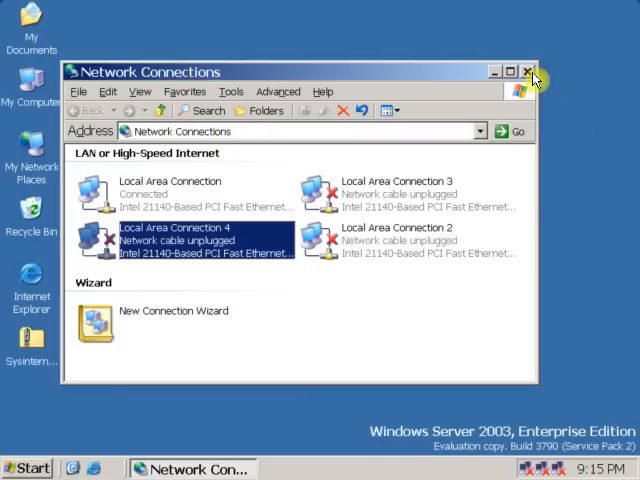
mouse_move(580, 112)
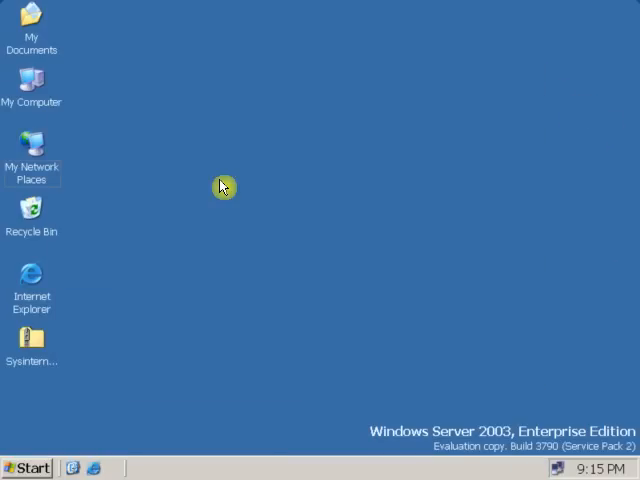
Run ping 192.168.0.51 from Start > Run, see replies, and close the window
left_click(28, 468)
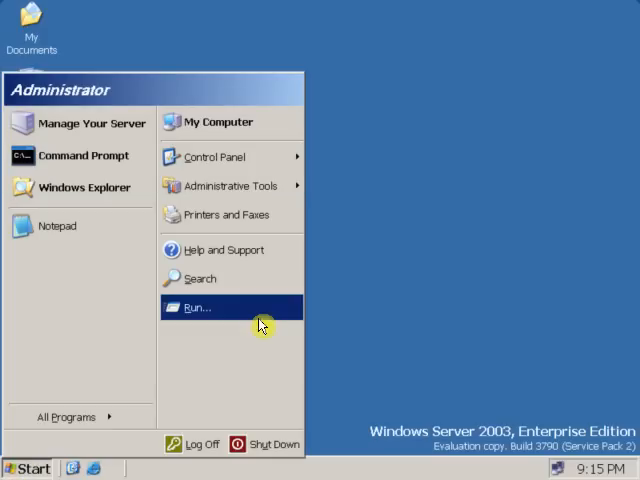
left_click(196, 308)
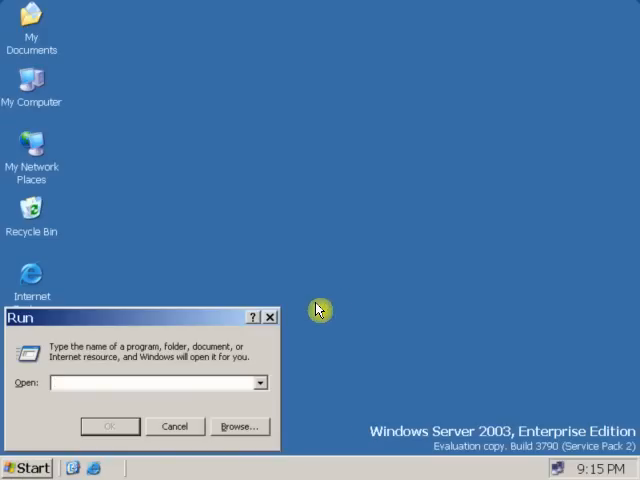
type("p")
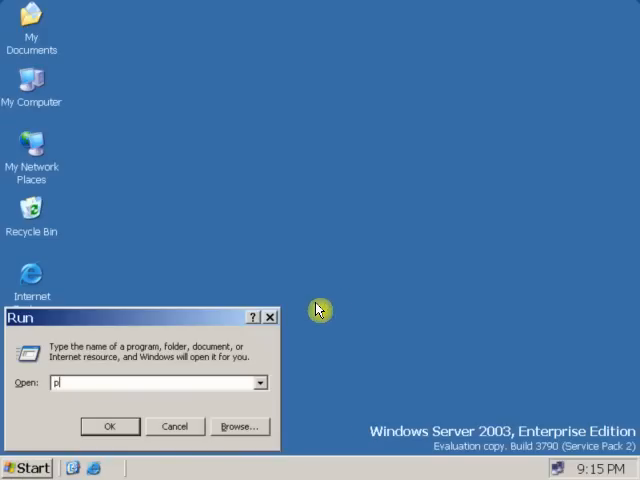
type("ing")
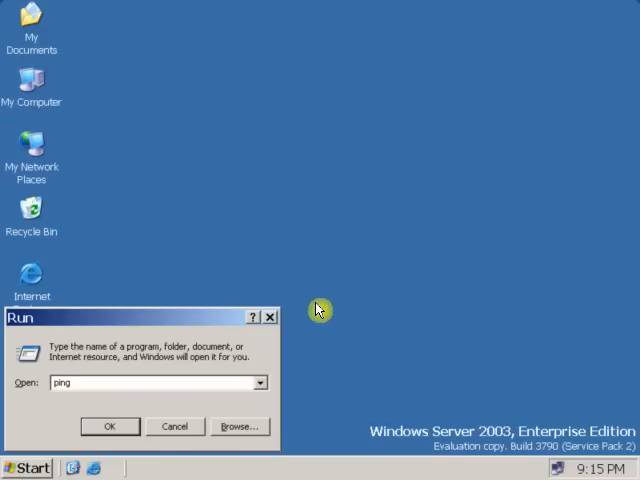
type("192")
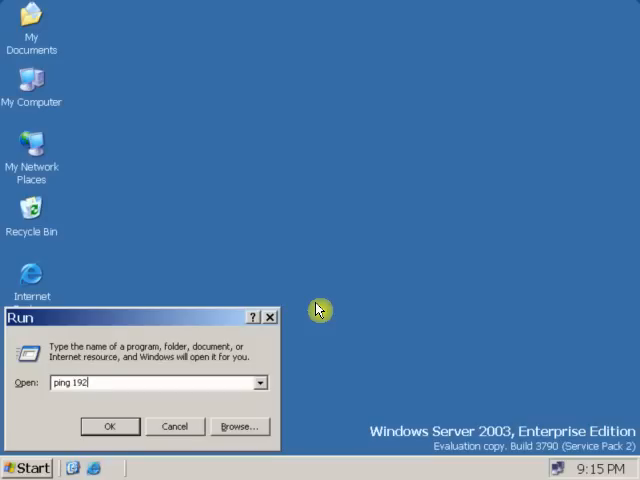
type(".168")
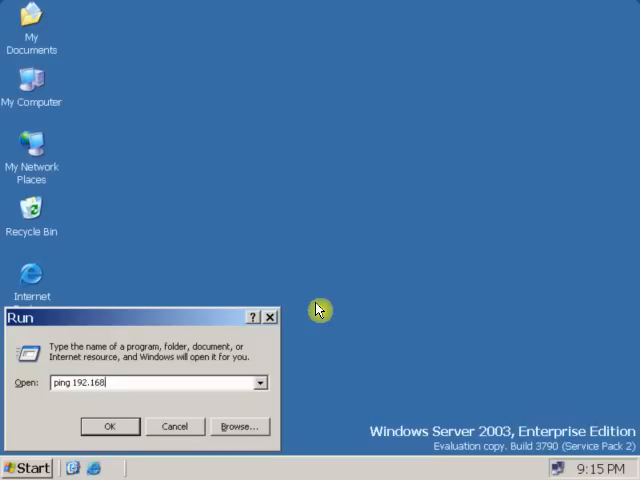
type(".0.")
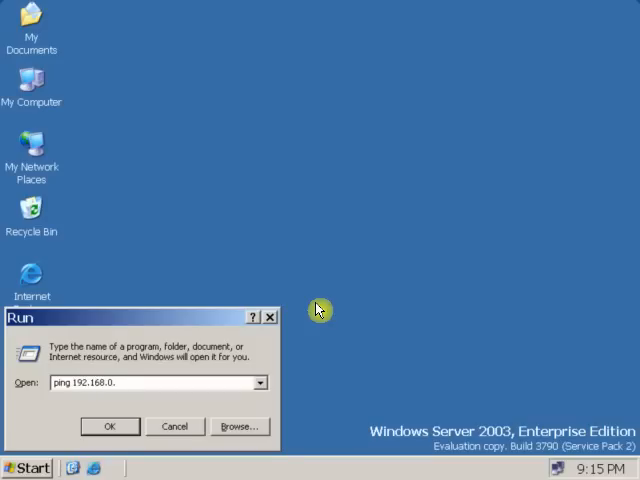
left_click(110, 426)
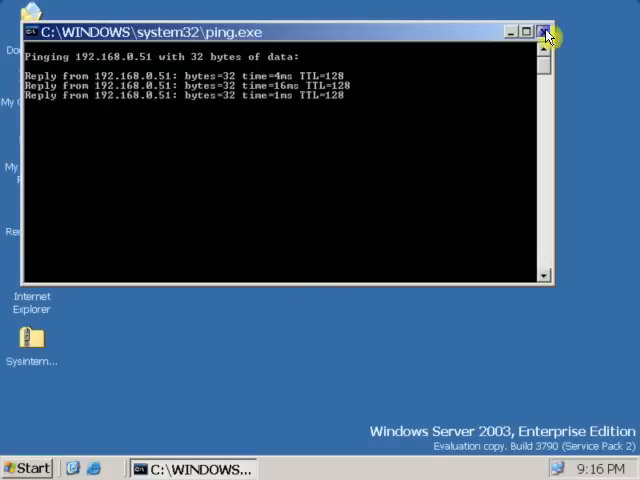
left_click(544, 32)
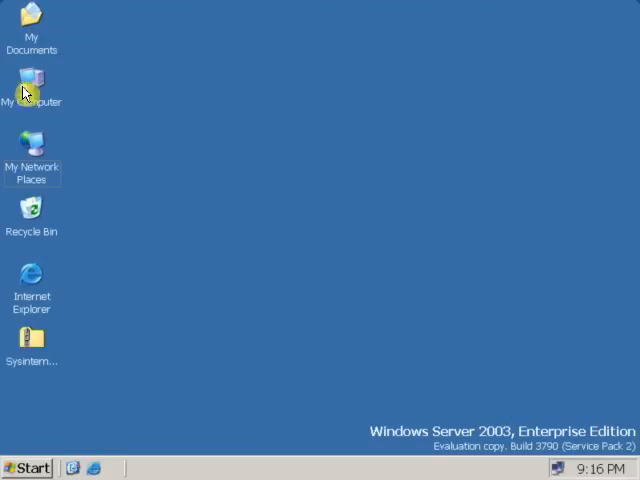
mouse_move(32, 90)
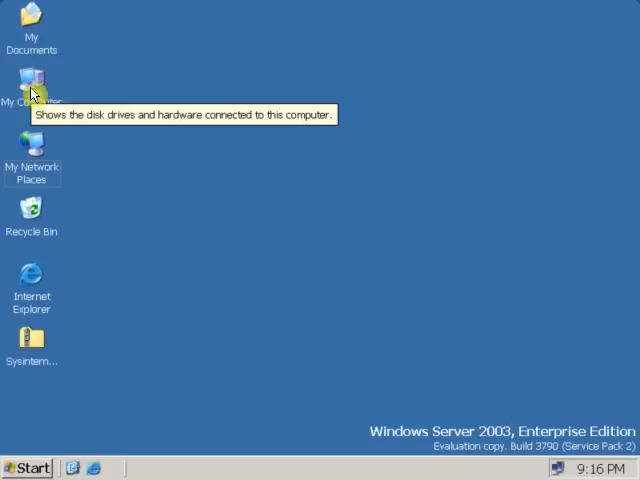
In System Properties' Computer Name settings, change membership to the petercrys.com domain
left_click(32, 84)
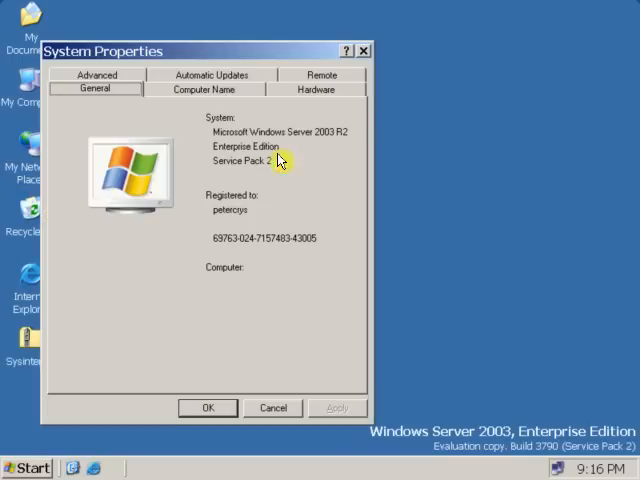
left_click(204, 88)
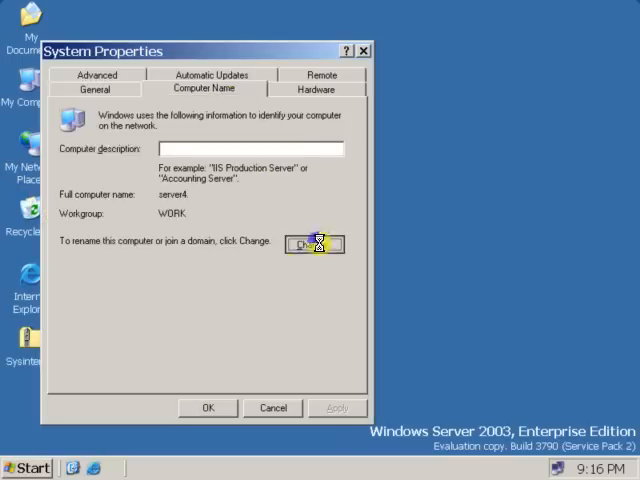
left_click(312, 244)
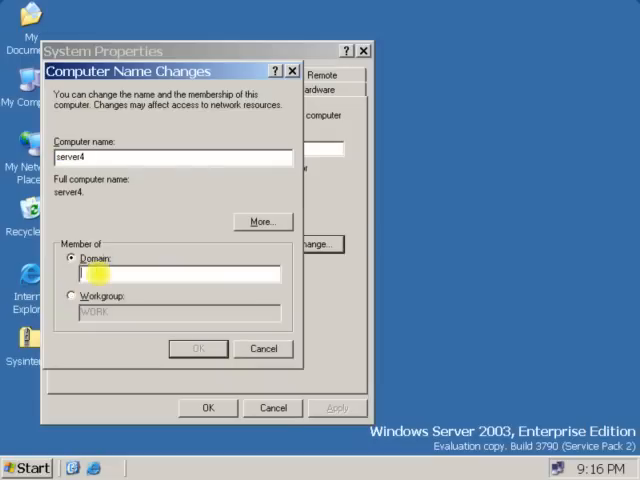
type("petercrys")
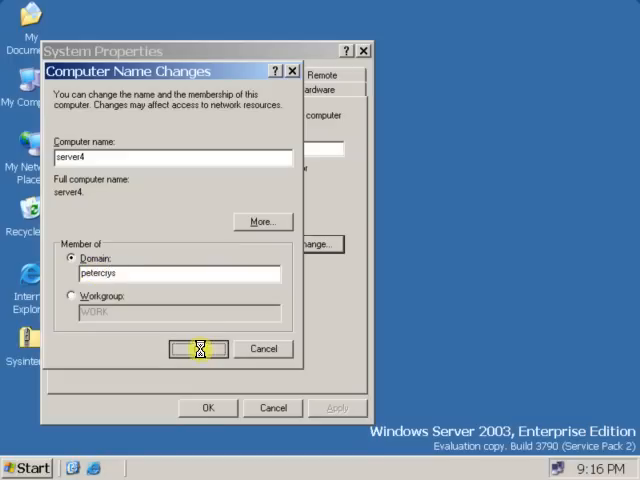
left_click(198, 348)
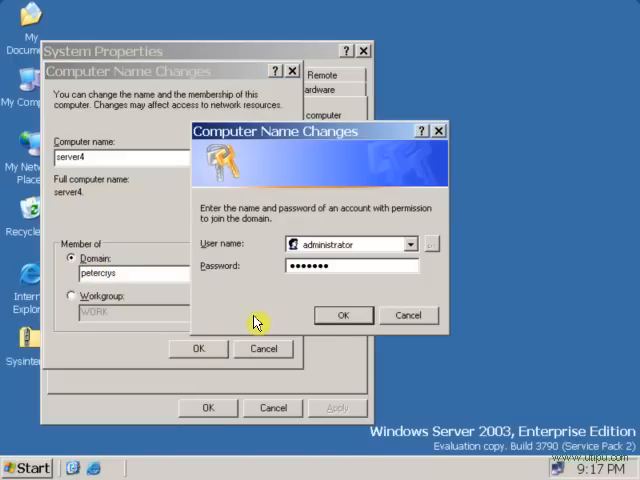
Supply administrator credentials, acknowledge the domain welcome and restart the server
left_click(344, 316)
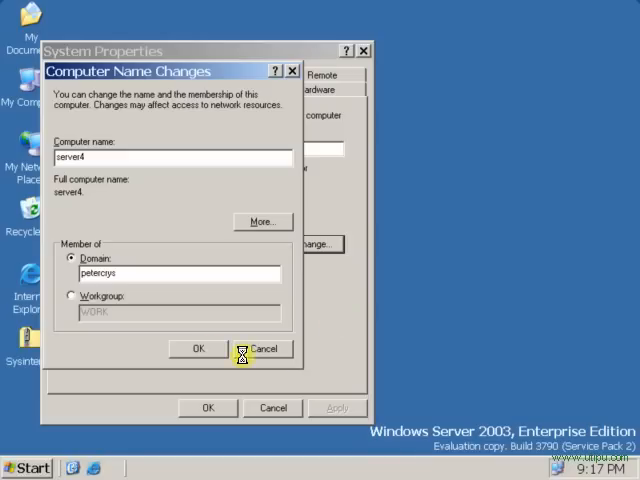
left_click(198, 348)
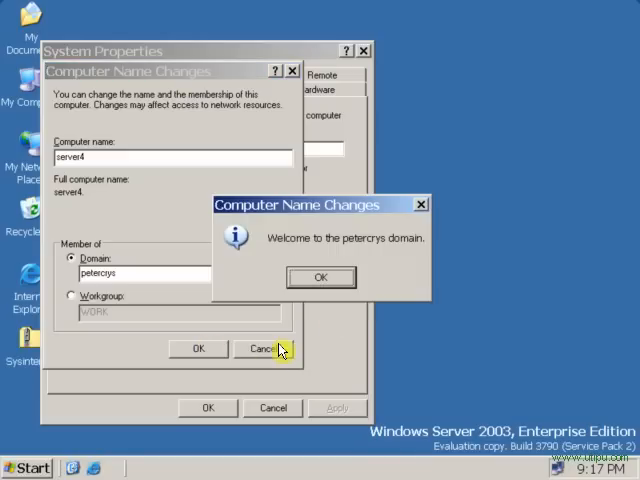
left_click(320, 276)
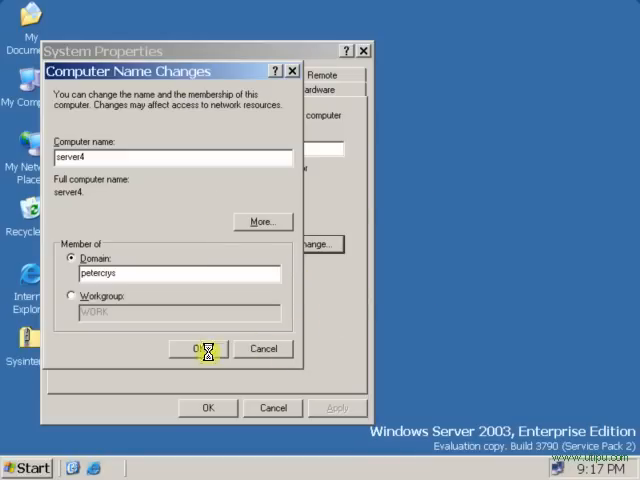
left_click(196, 348)
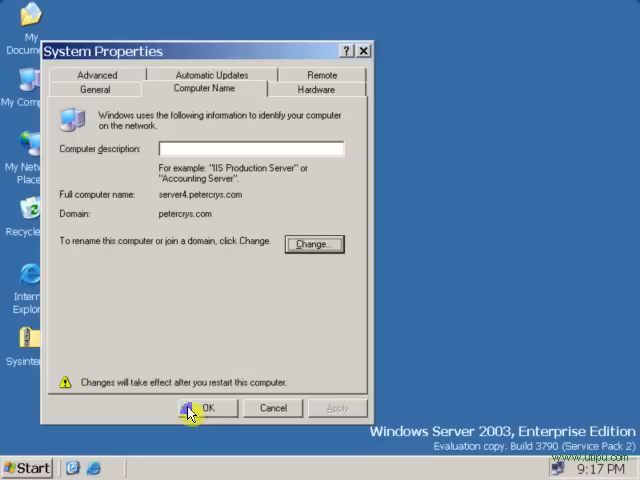
left_click(208, 408)
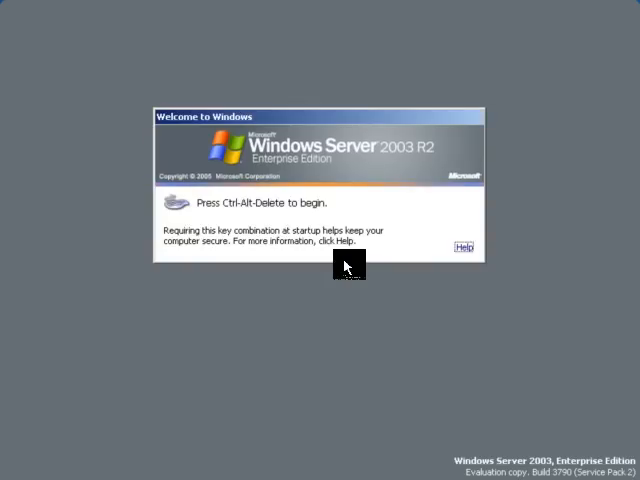
Log on to the PETERCRYS domain as user sachin from the secure logon dialog
key("ctrl+alt+delete")
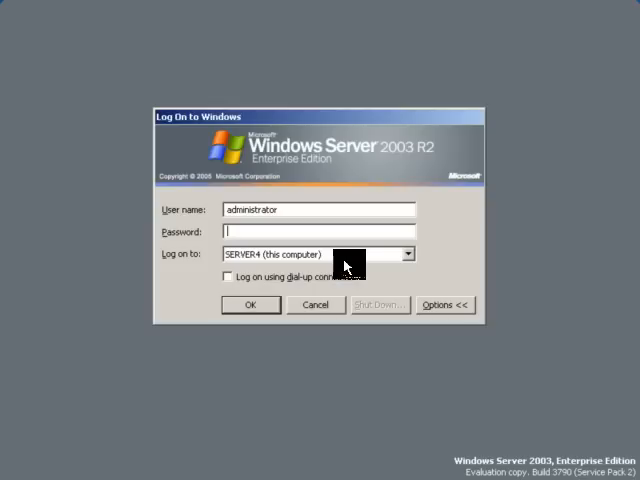
left_click(408, 252)
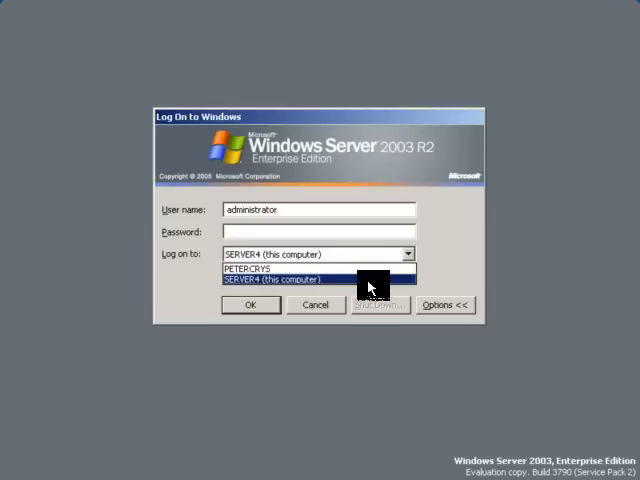
left_click(264, 268)
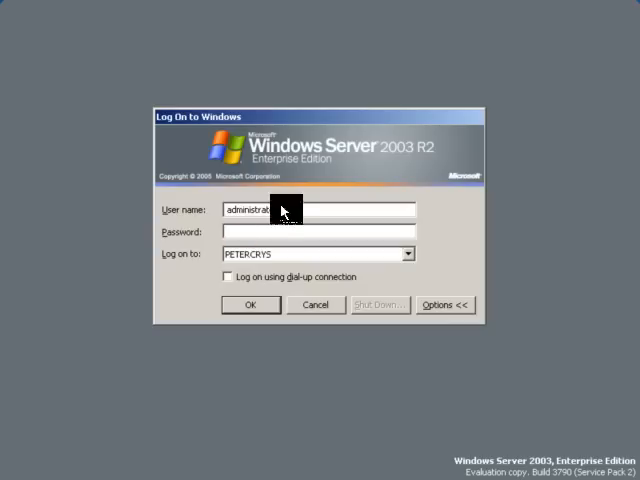
type("sa")
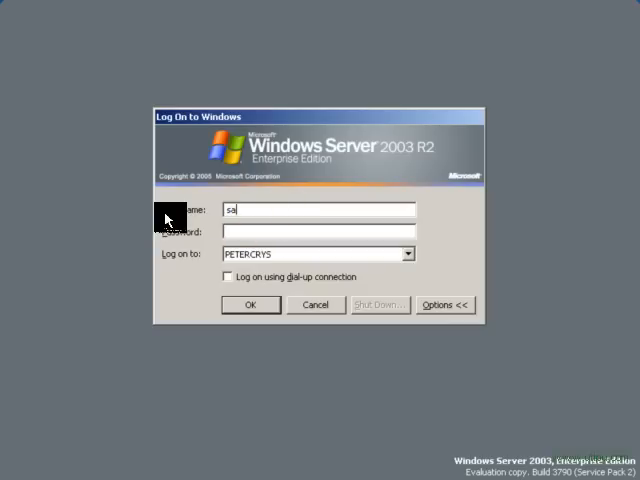
type("c")
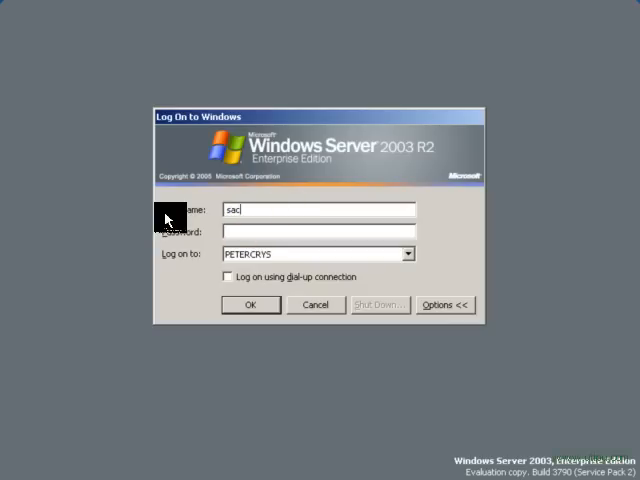
type("hin")
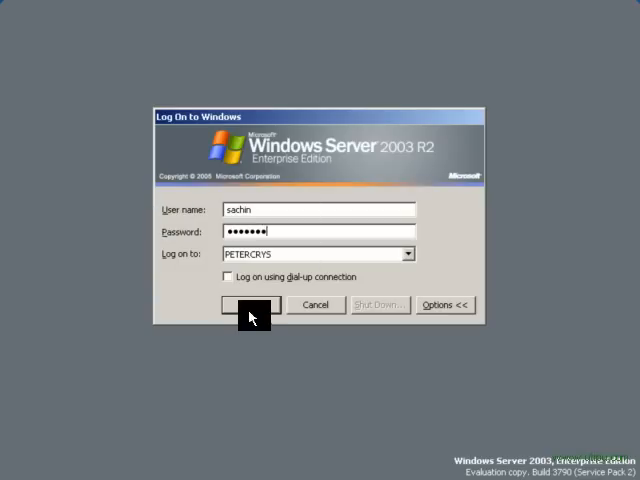
left_click(252, 304)
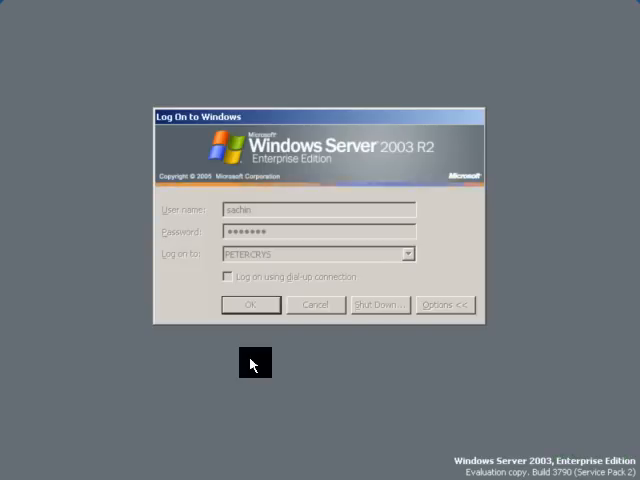
Wait for the domain profile to load until the desktop and Start menu appear
left_click(252, 304)
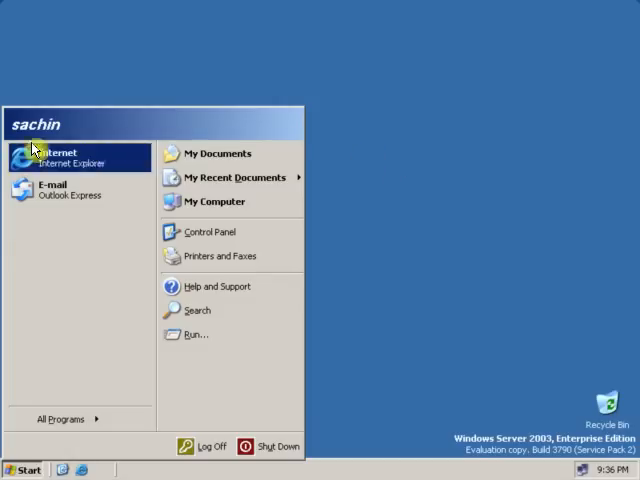
mouse_move(20, 136)
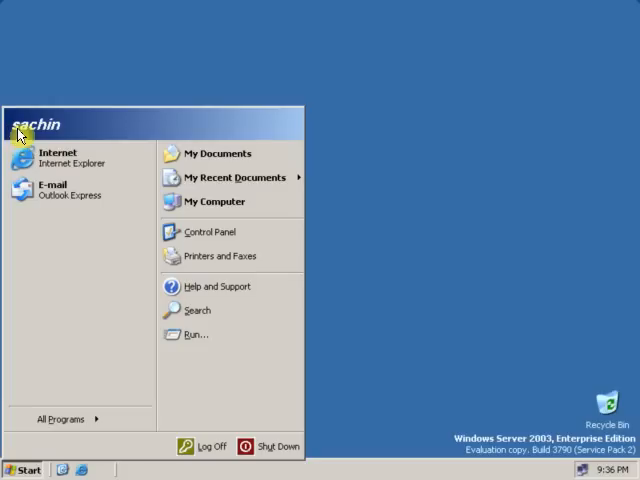
View System Properties confirming server4.petercrys.com in petercrys.com, then close it unchanged
left_click(408, 324)
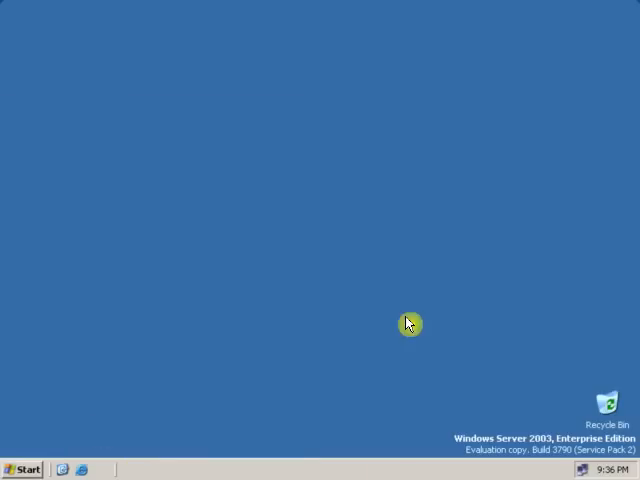
left_click(20, 468)
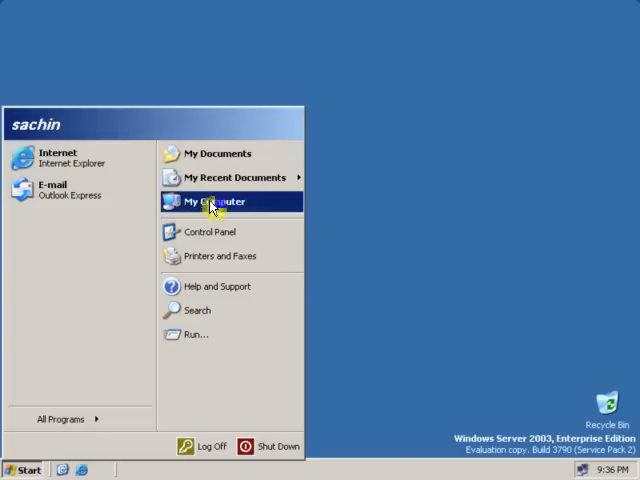
mouse_move(196, 332)
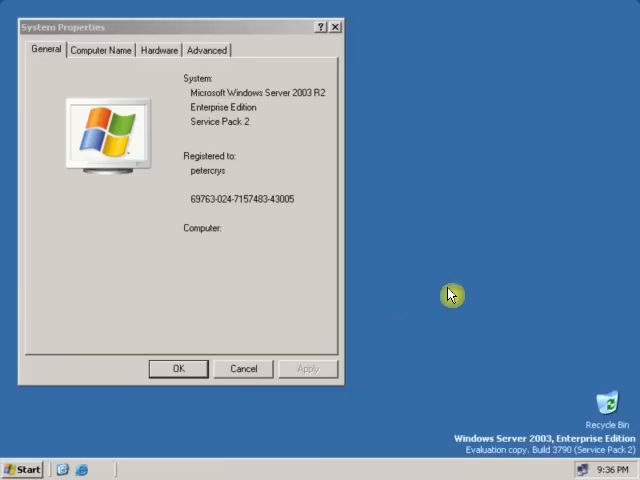
left_click(100, 48)
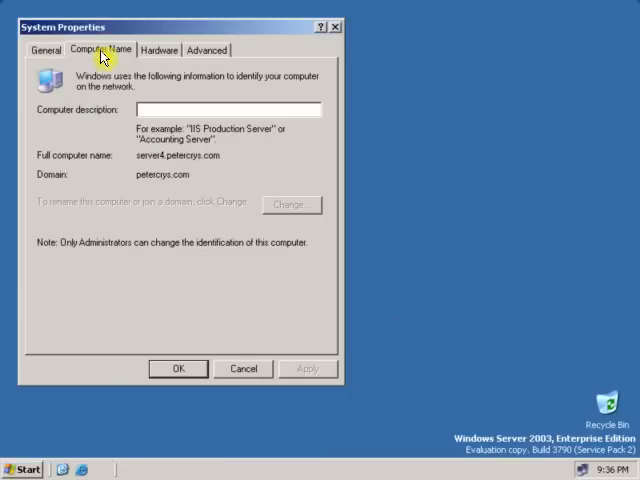
mouse_move(144, 188)
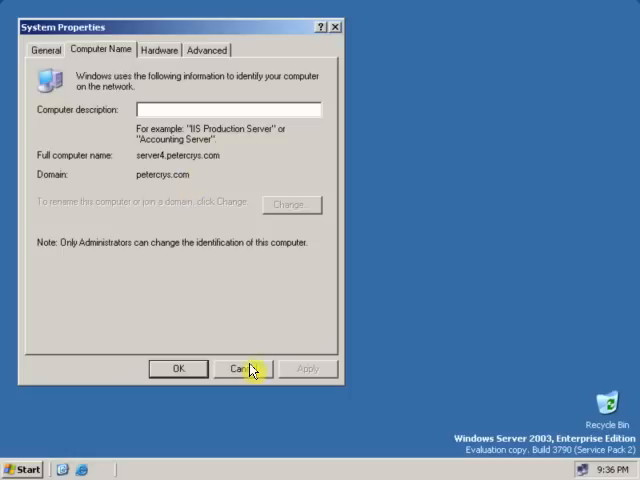
left_click(244, 368)
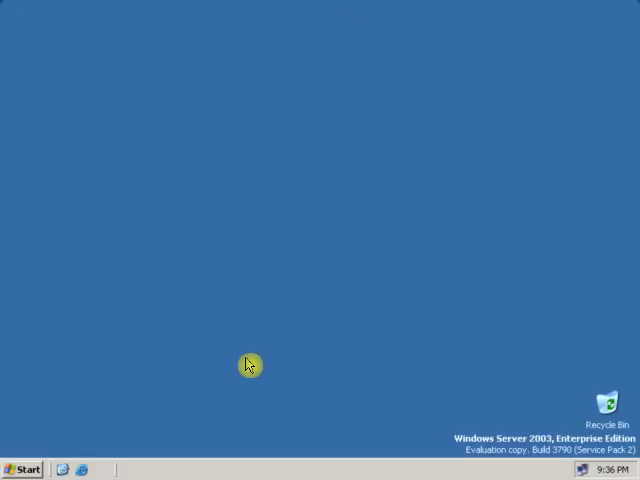
key("ctrl+alt+delete")
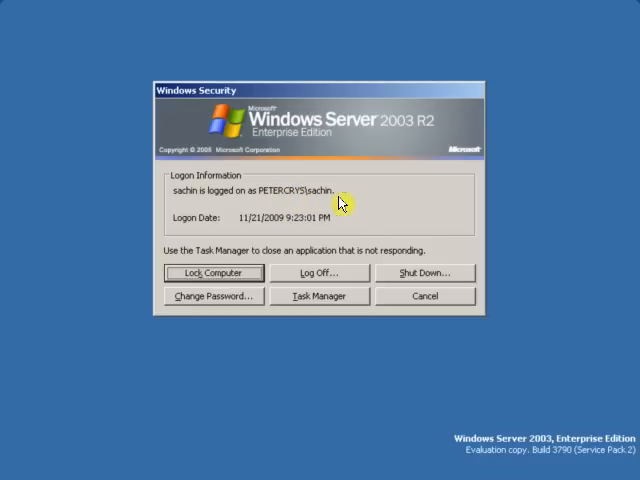
left_click(424, 296)
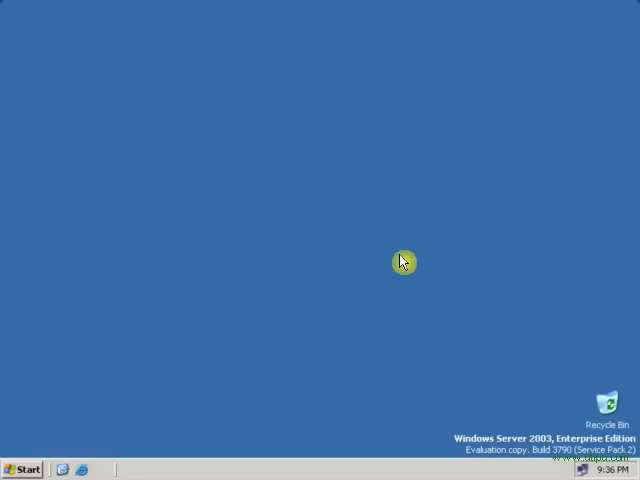